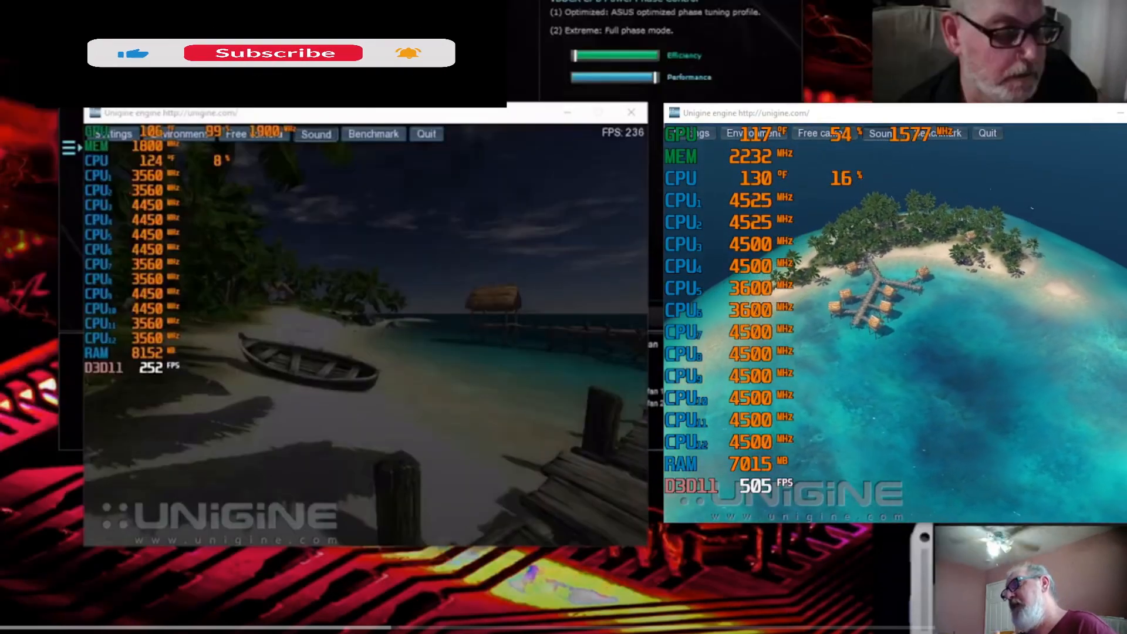
pyautogui.click(272, 51)
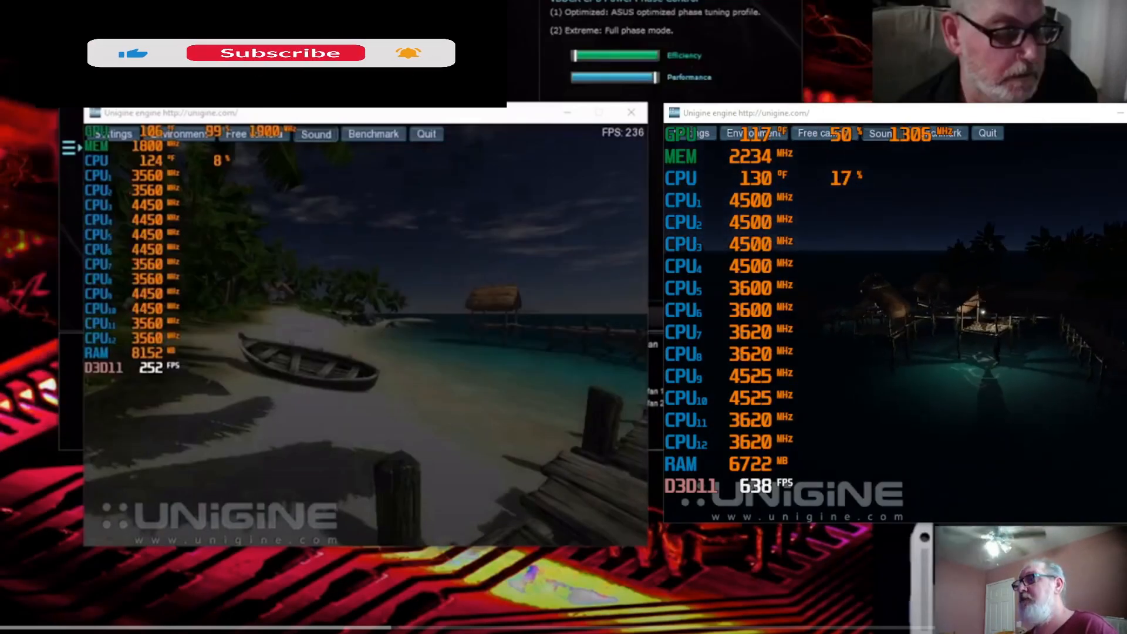
pyautogui.click(275, 53)
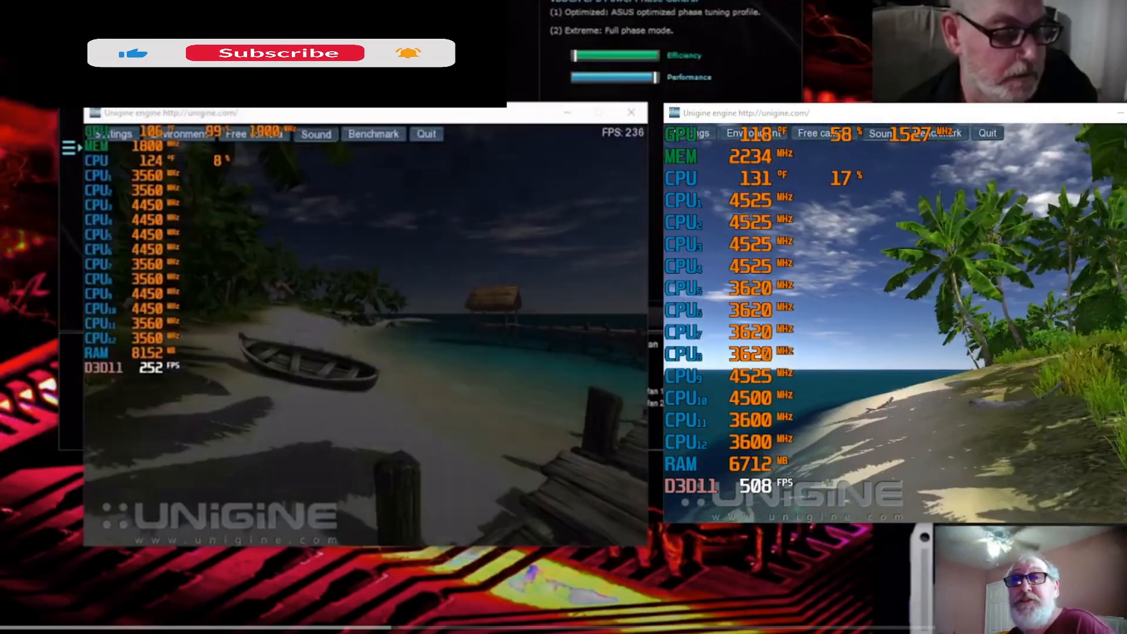
pyautogui.click(274, 53)
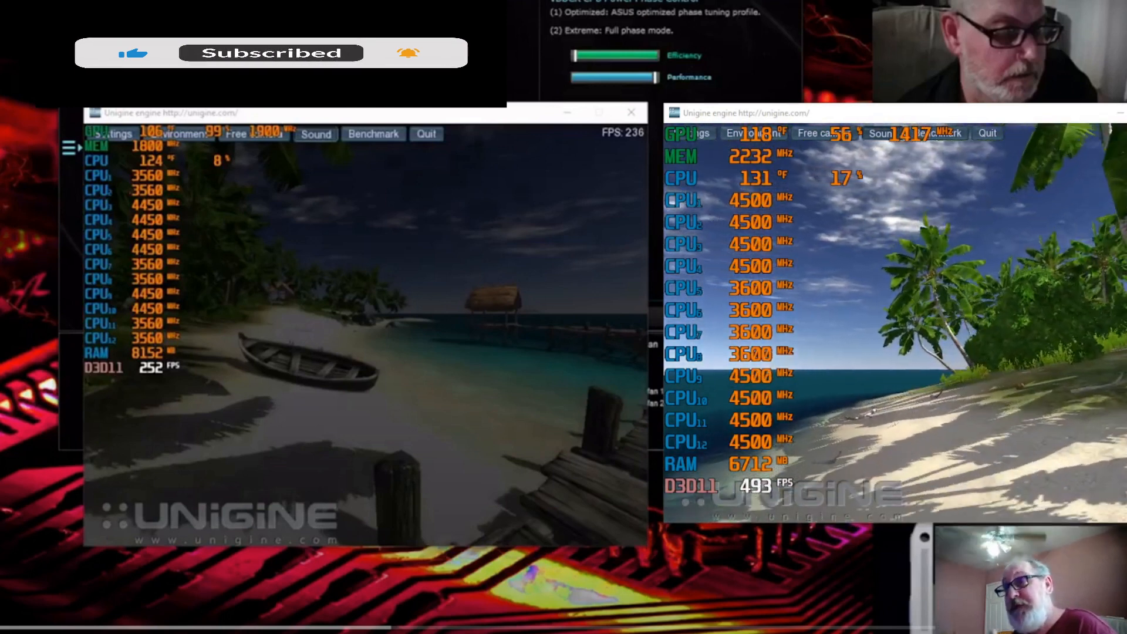